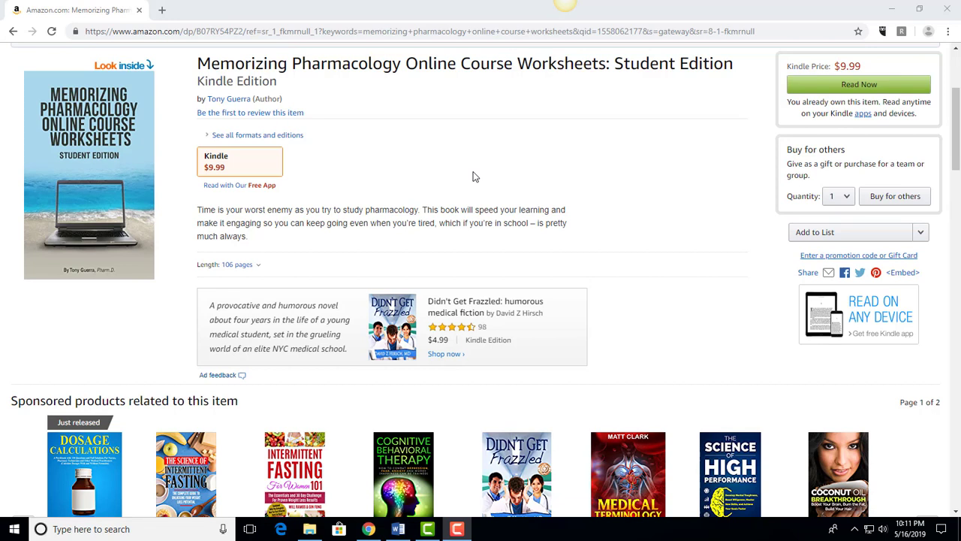
{"action": "mouse_move", "coordinate": [425, 179]}
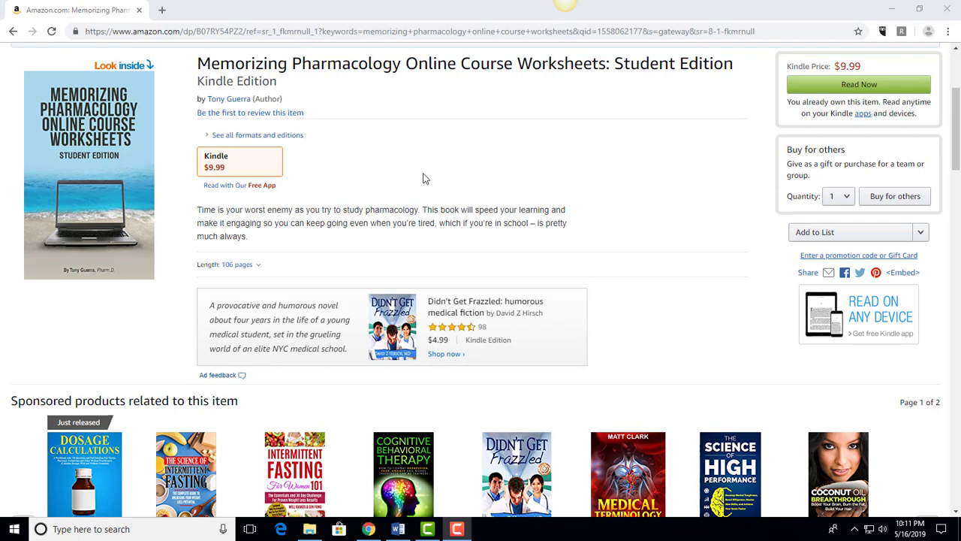
{"action": "mouse_move", "coordinate": [438, 165]}
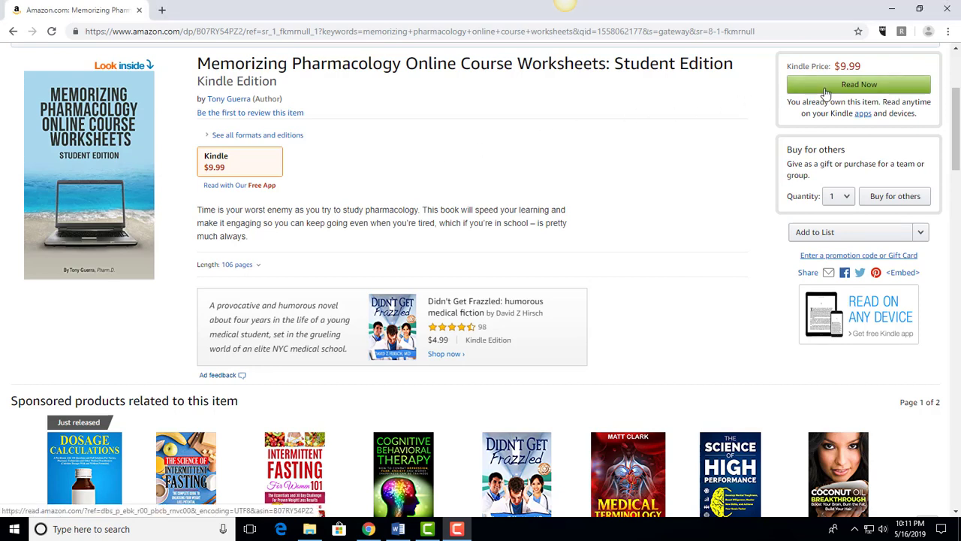
Open the pharmacology worksheets book online and turn to the Practice Questions – GI page.
{"action": "left_click", "coordinate": [859, 84]}
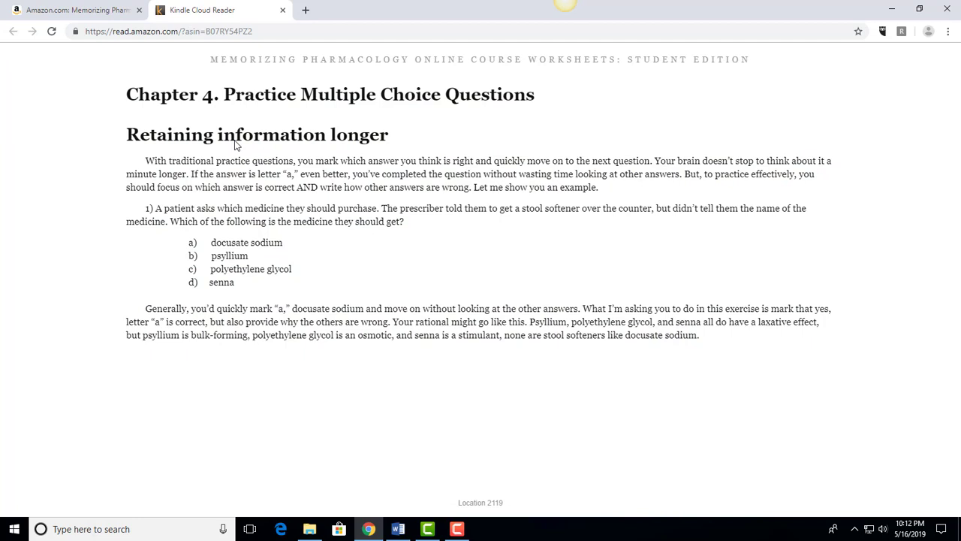
{"action": "mouse_move", "coordinate": [252, 154]}
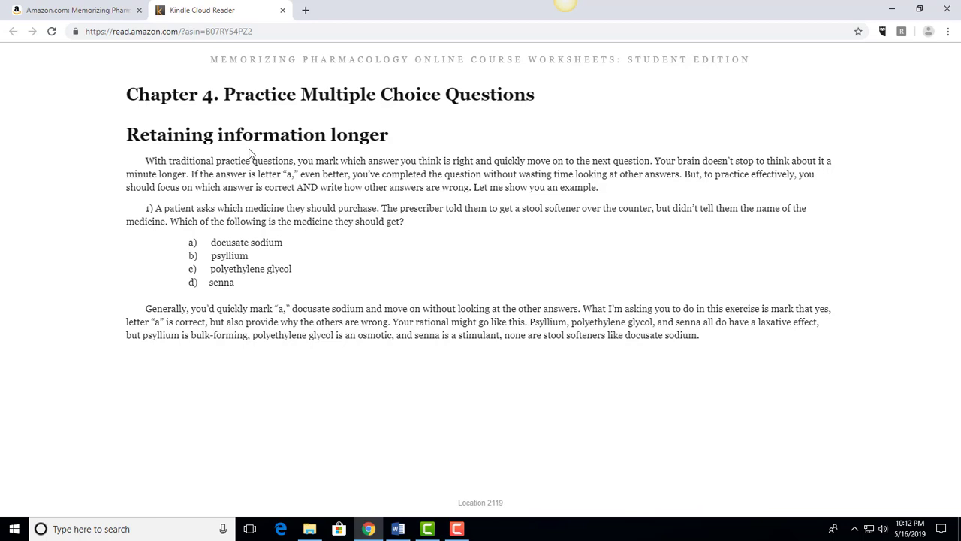
{"action": "mouse_move", "coordinate": [261, 185]}
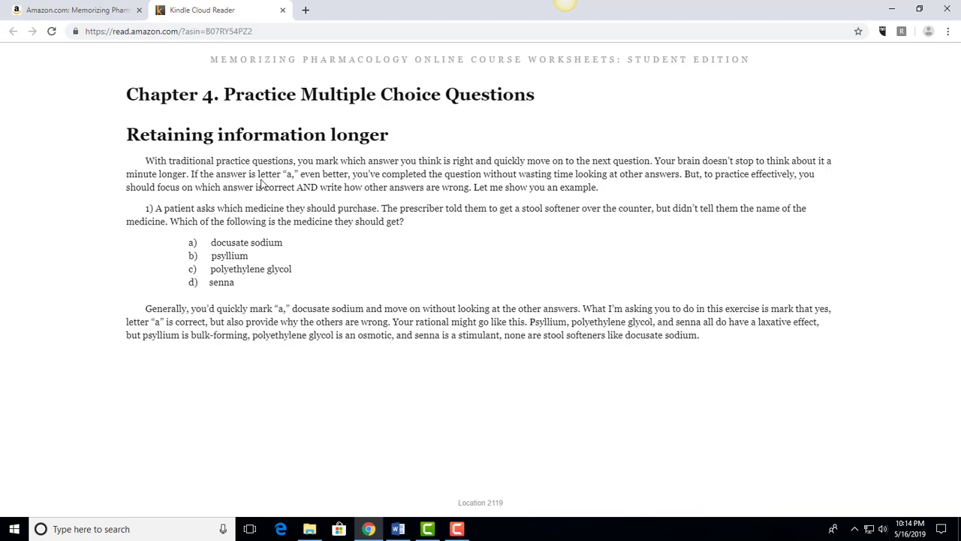
{"action": "left_click", "coordinate": [904, 292]}
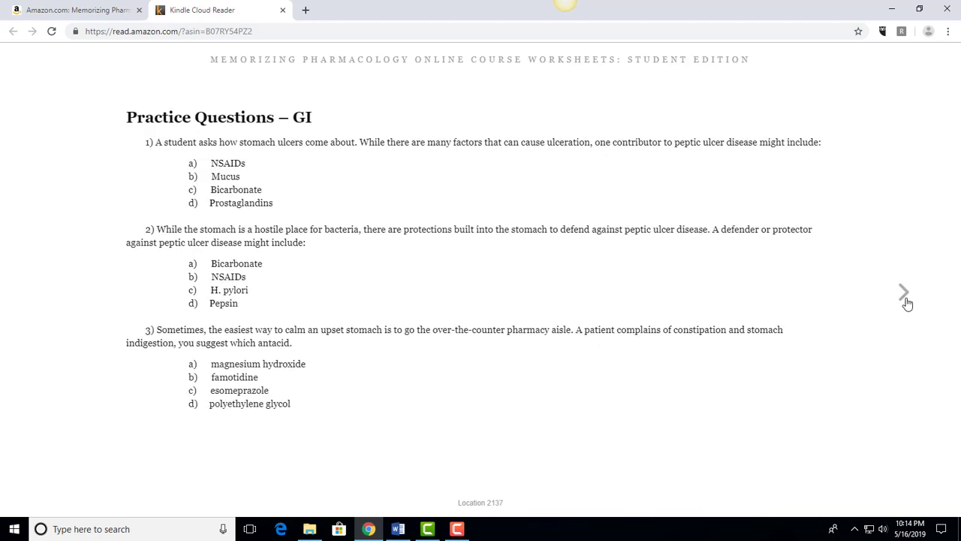
{"action": "mouse_move", "coordinate": [600, 264]}
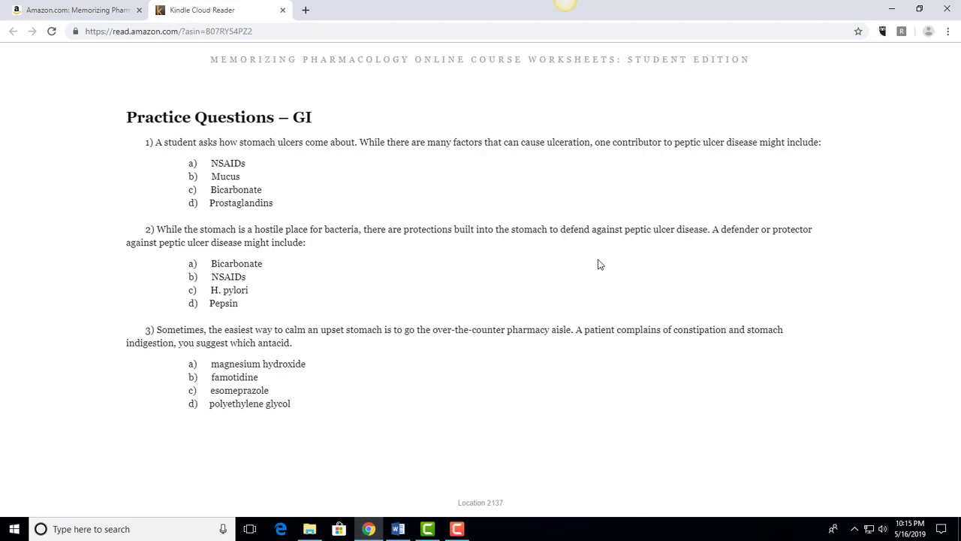
{"action": "mouse_move", "coordinate": [274, 169]}
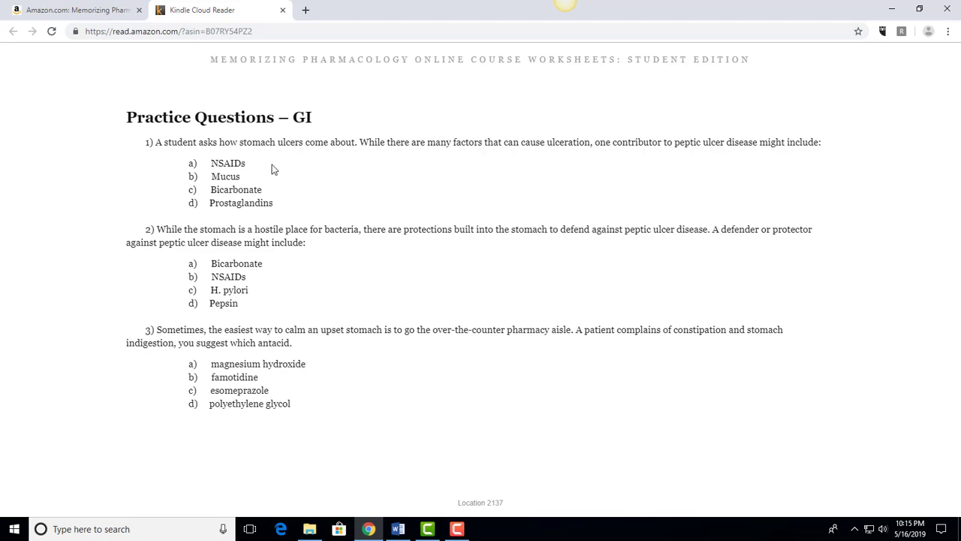
{"action": "mouse_move", "coordinate": [259, 167]}
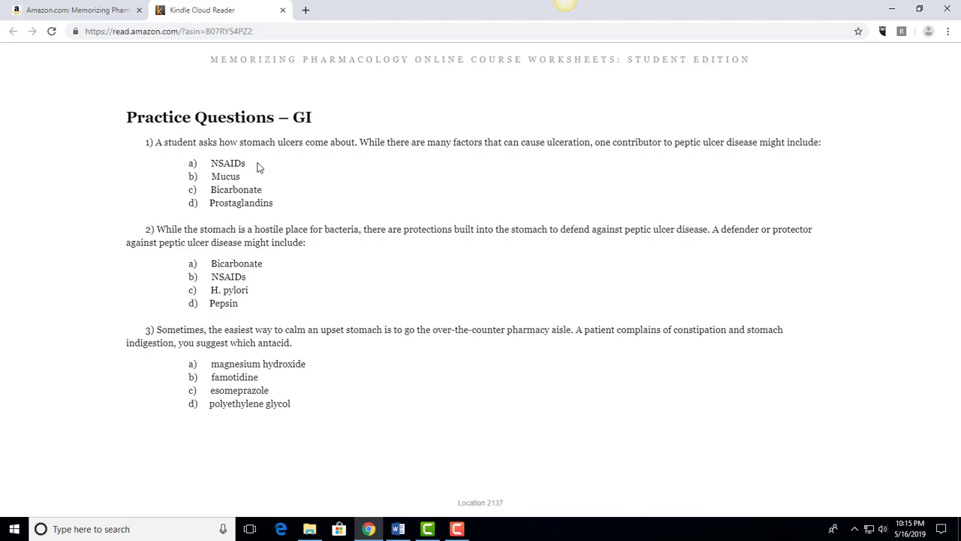
{"action": "mouse_move", "coordinate": [257, 185]}
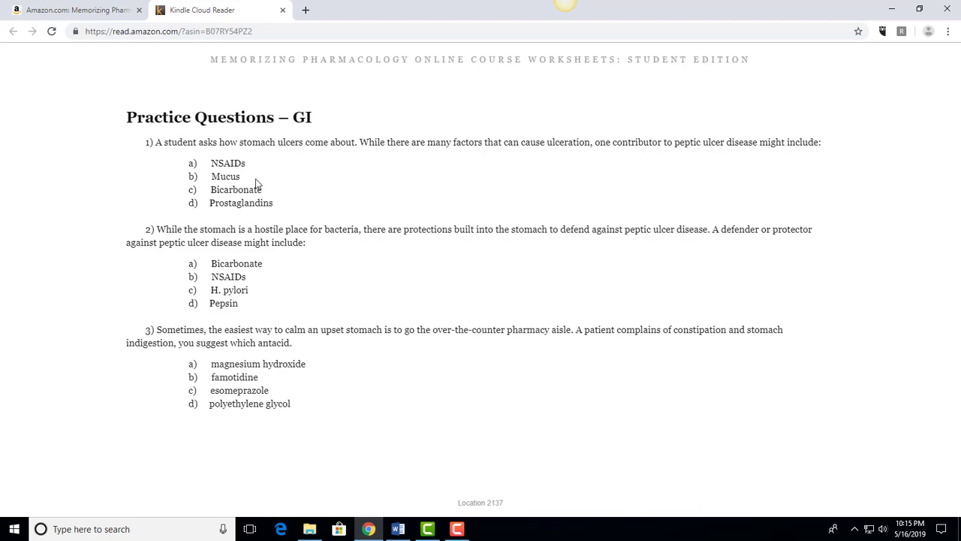
{"action": "mouse_move", "coordinate": [261, 165]}
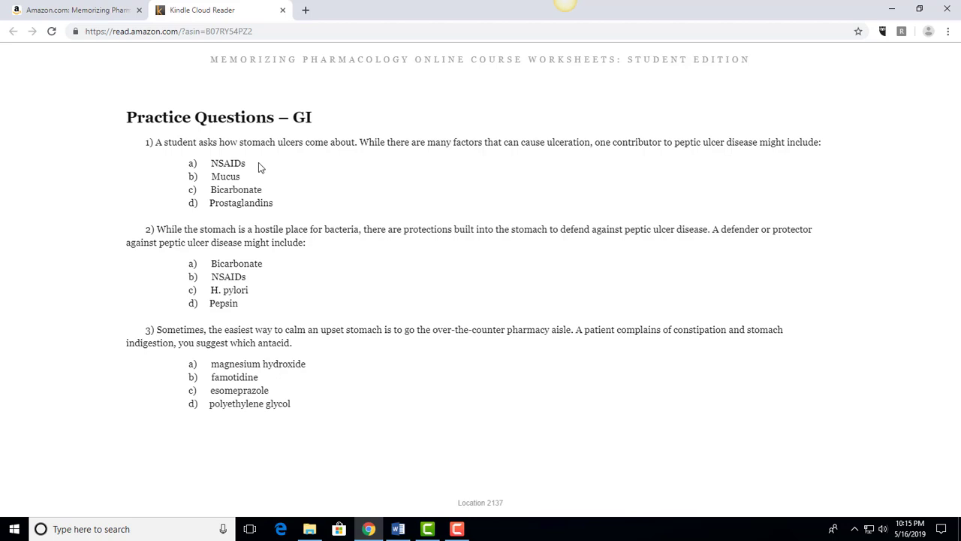
{"action": "mouse_move", "coordinate": [262, 209]}
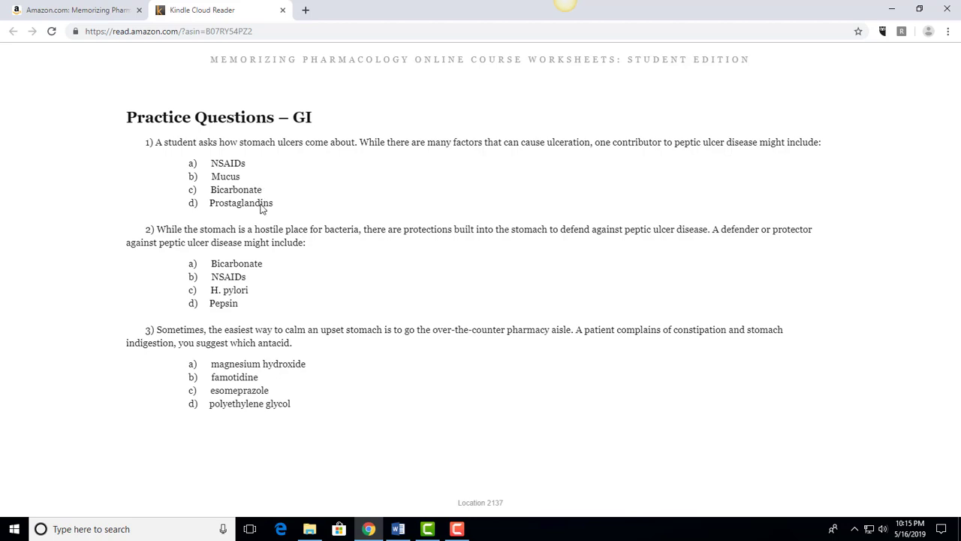
{"action": "mouse_move", "coordinate": [242, 171]}
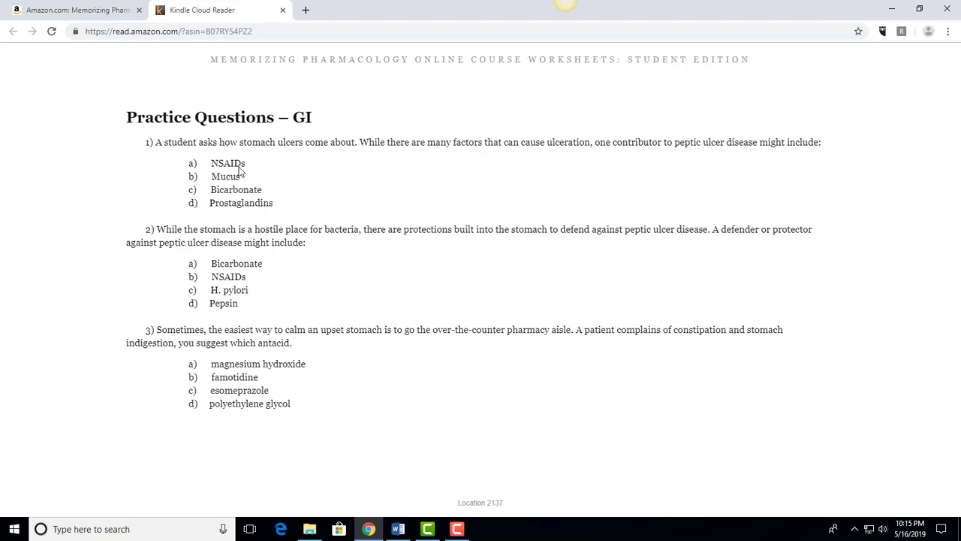
{"action": "mouse_move", "coordinate": [245, 173]}
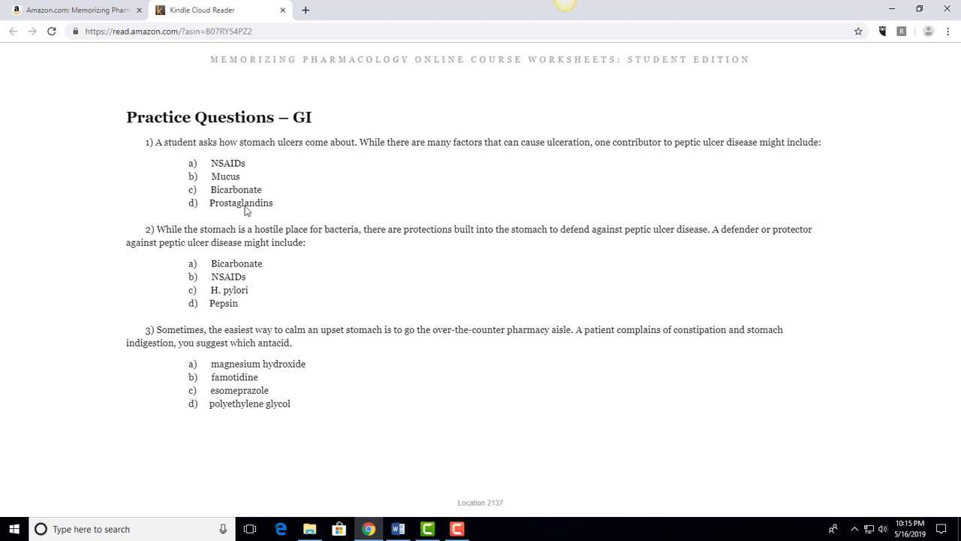
{"action": "mouse_move", "coordinate": [244, 183]}
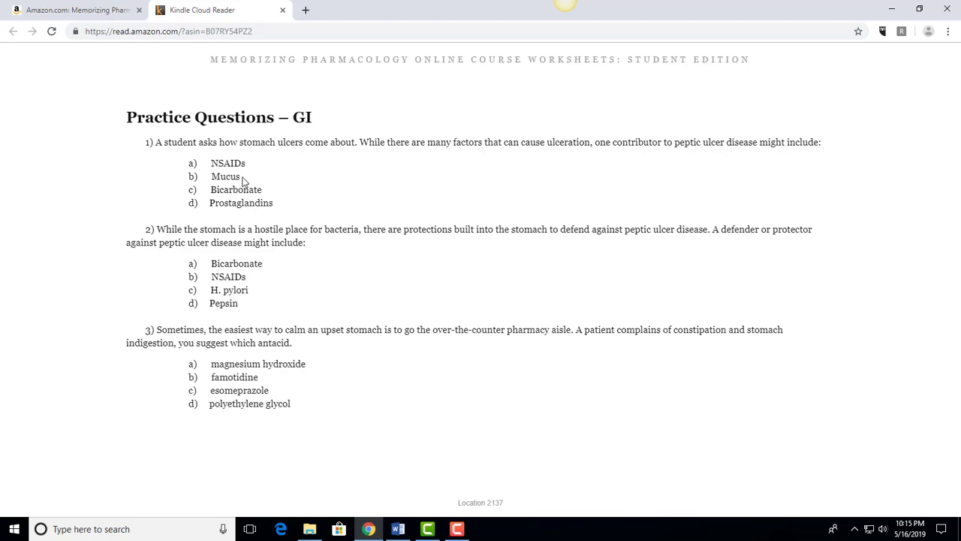
{"action": "mouse_move", "coordinate": [403, 151]}
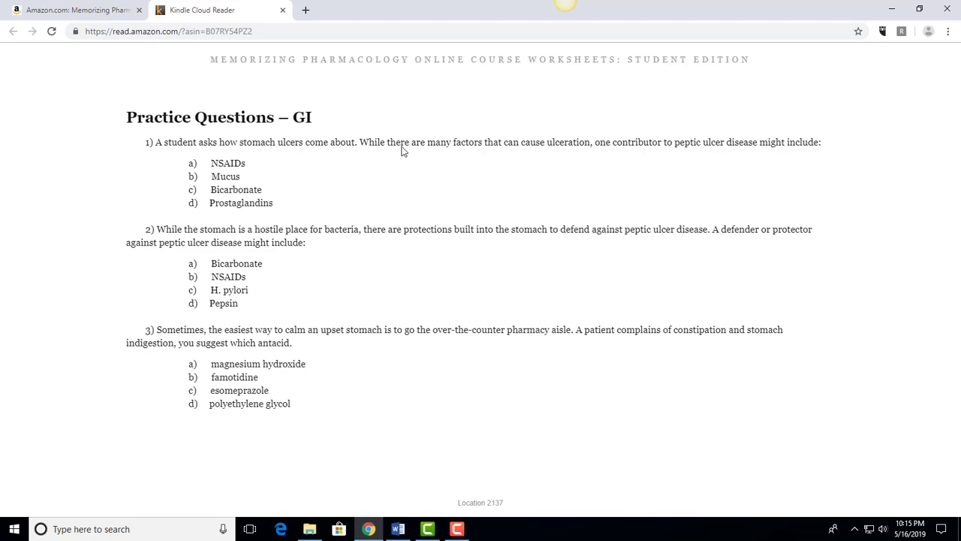
{"action": "mouse_move", "coordinate": [240, 185]}
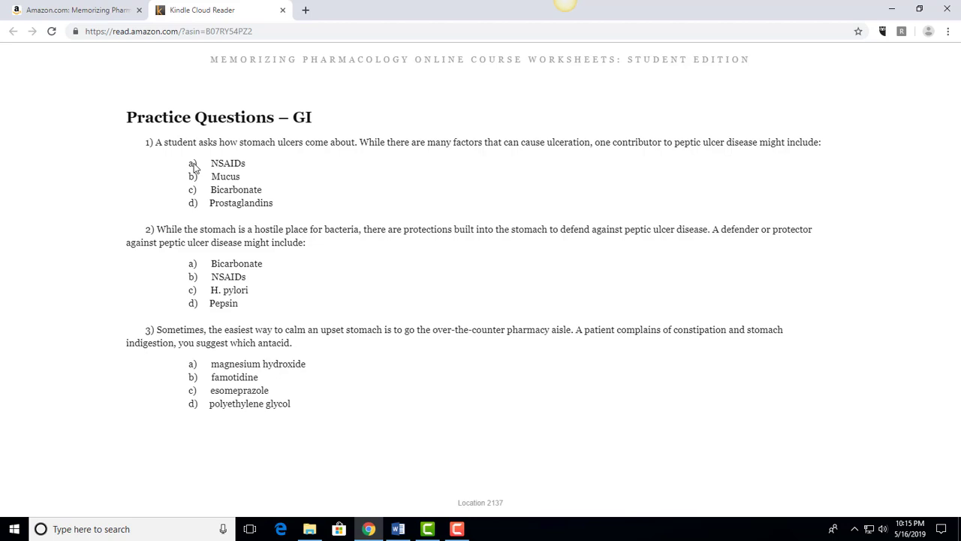
{"action": "mouse_move", "coordinate": [311, 216]}
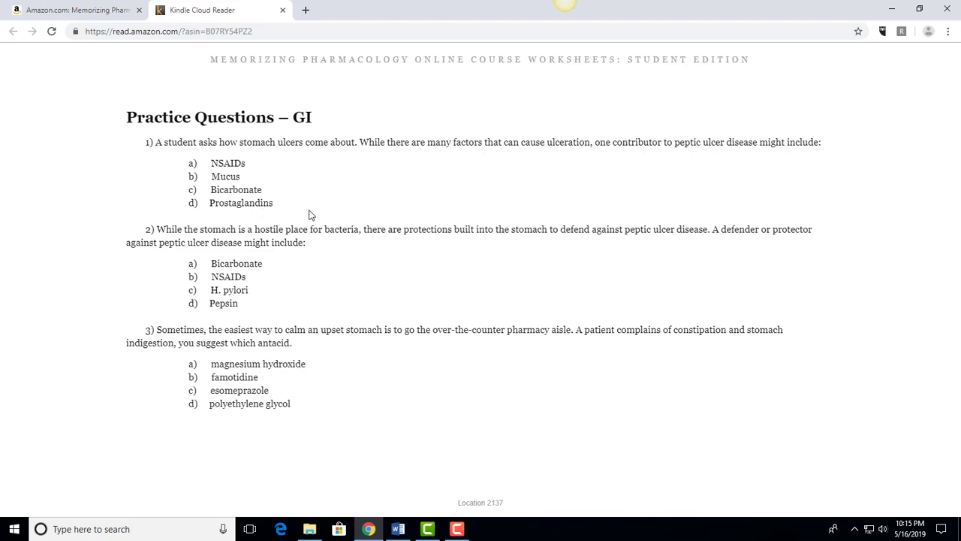
{"action": "mouse_move", "coordinate": [318, 239]}
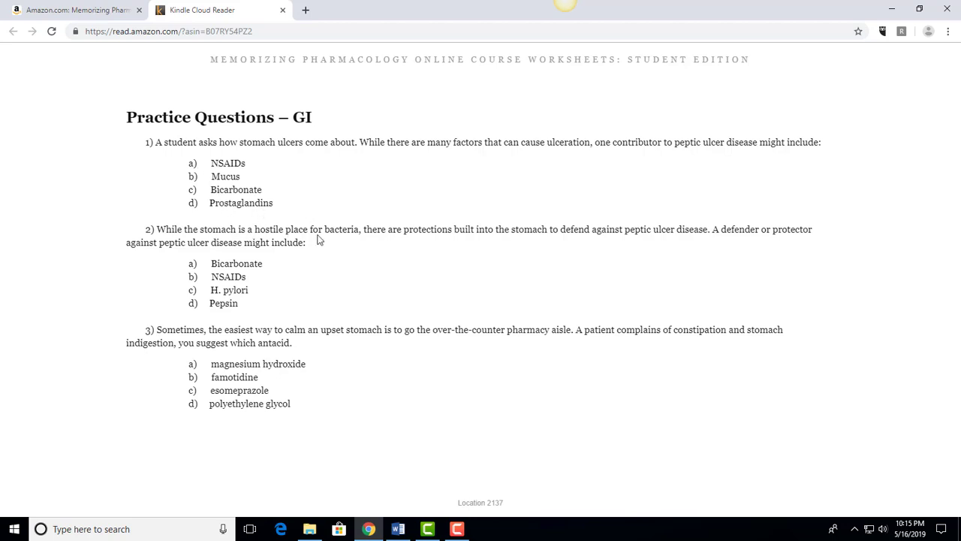
{"action": "mouse_move", "coordinate": [587, 242]}
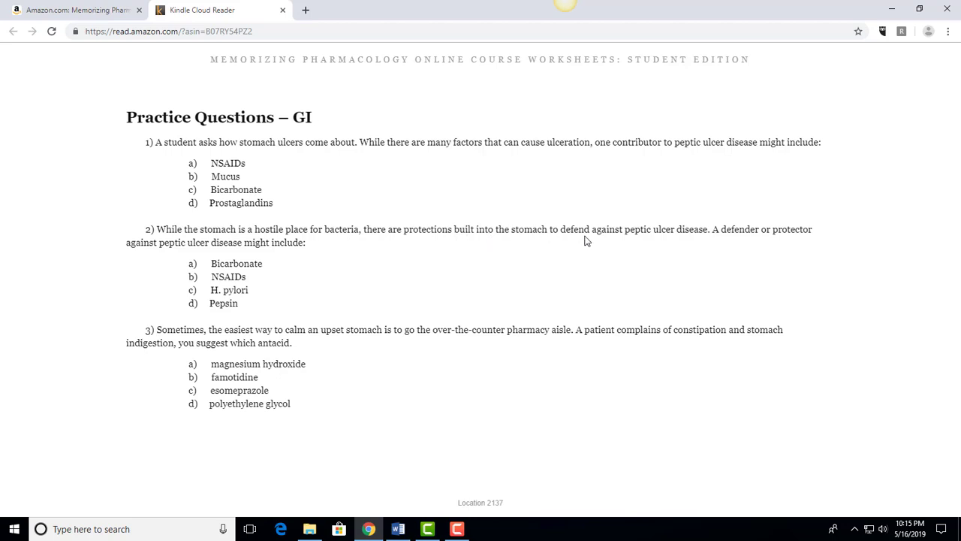
{"action": "mouse_move", "coordinate": [697, 238]}
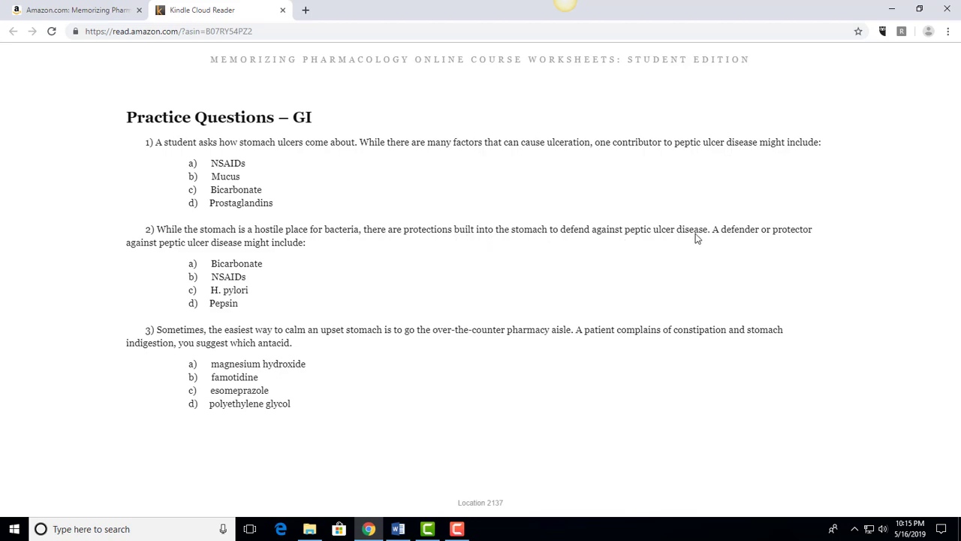
{"action": "mouse_move", "coordinate": [274, 242]}
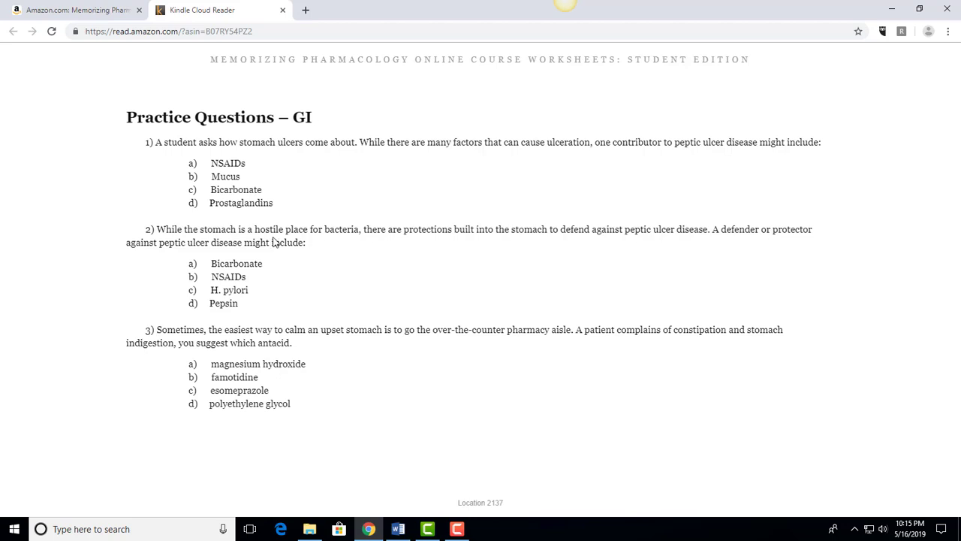
{"action": "mouse_move", "coordinate": [248, 250]}
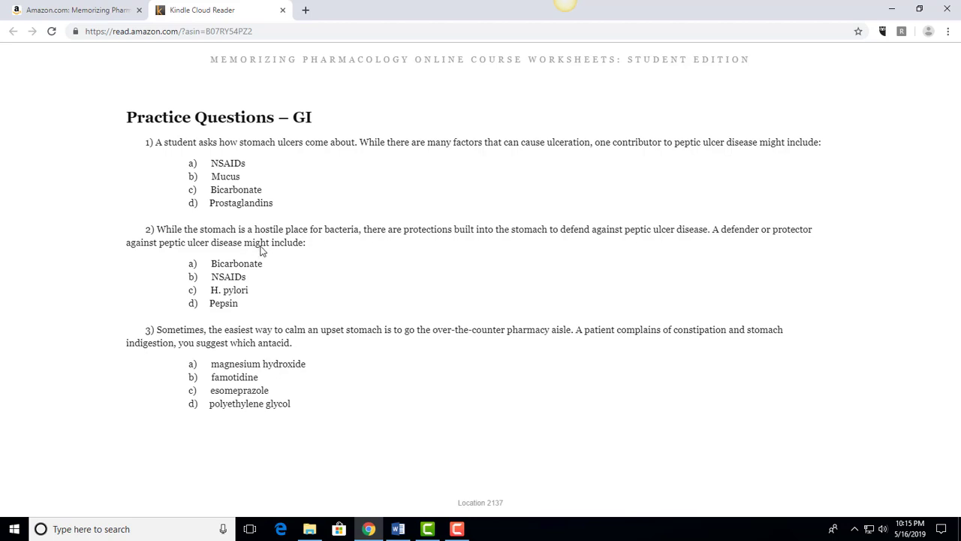
{"action": "mouse_move", "coordinate": [259, 260]}
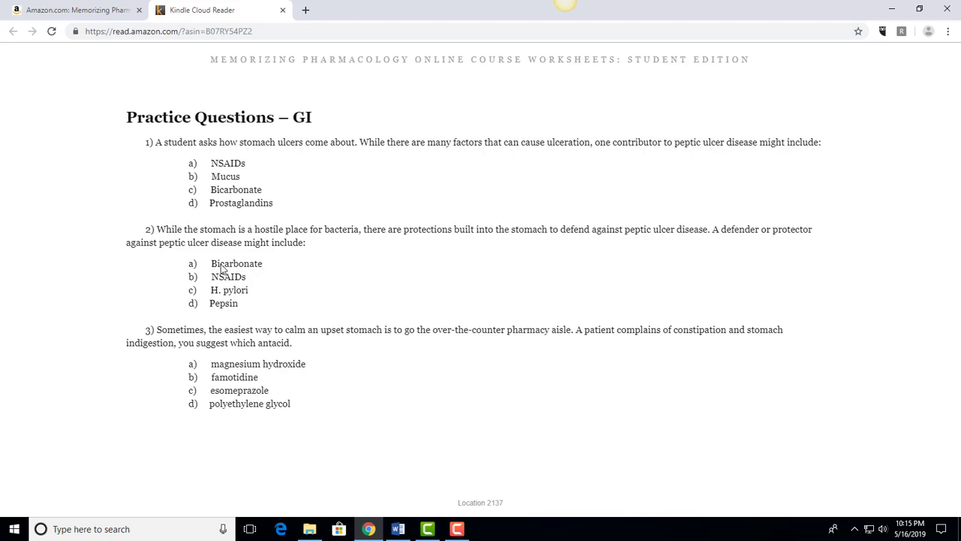
{"action": "mouse_move", "coordinate": [228, 300]}
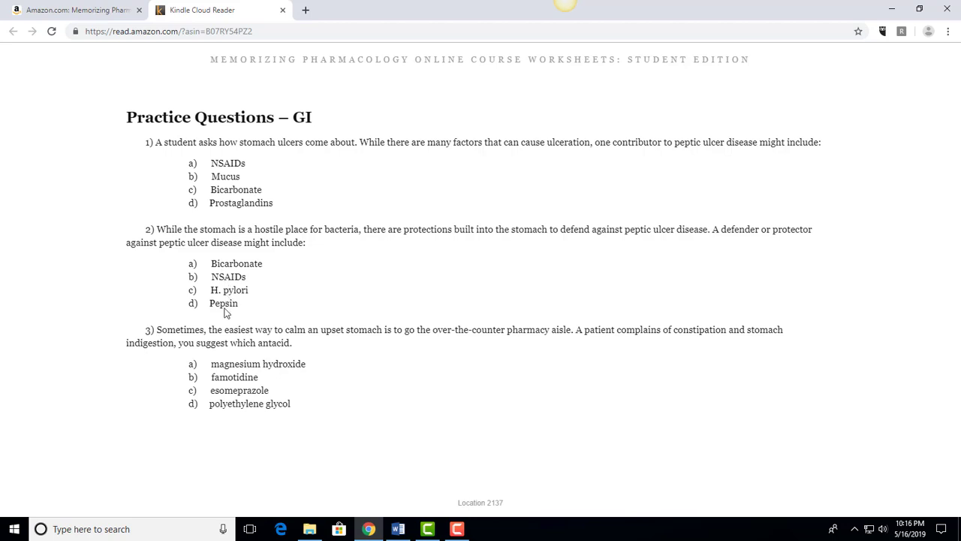
{"action": "mouse_move", "coordinate": [236, 269]}
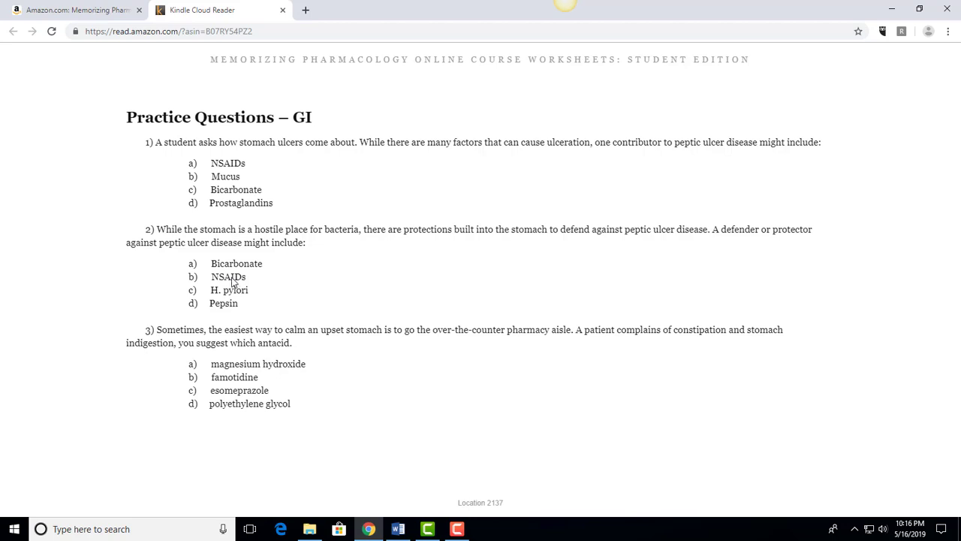
{"action": "mouse_move", "coordinate": [231, 308]}
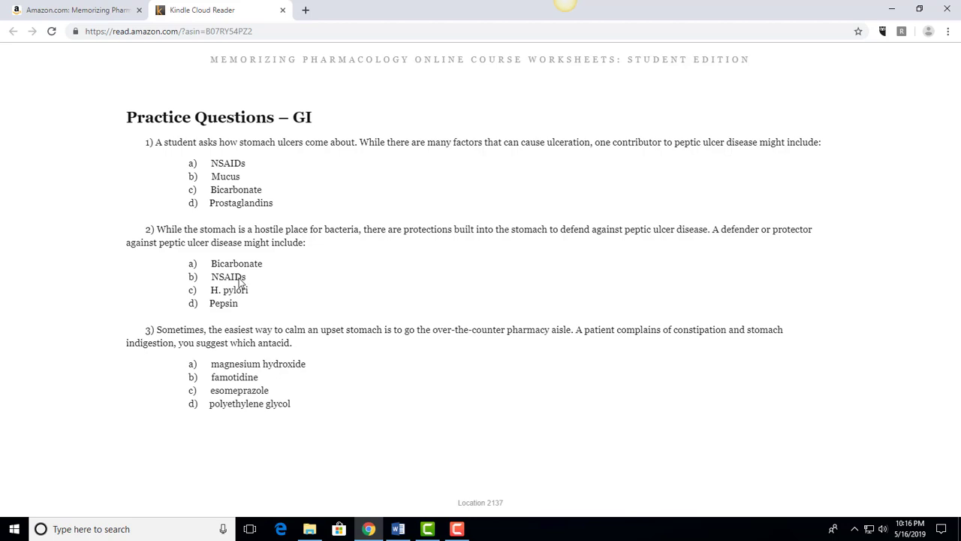
{"action": "mouse_move", "coordinate": [232, 340]}
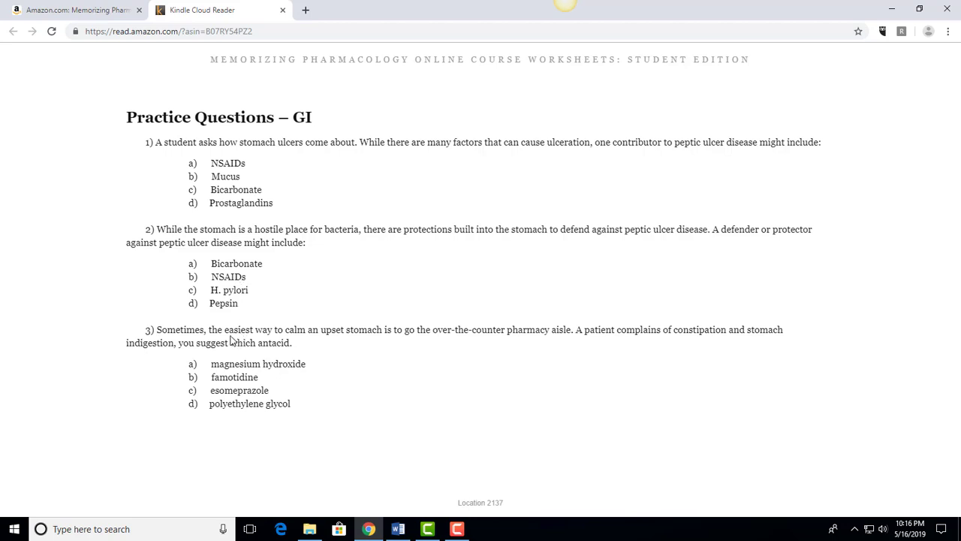
{"action": "mouse_move", "coordinate": [424, 332]}
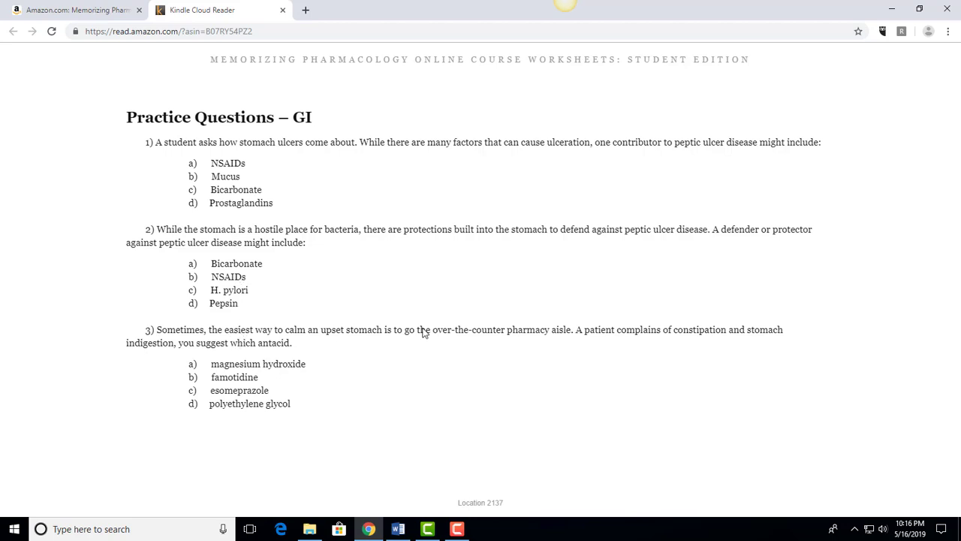
{"action": "mouse_move", "coordinate": [569, 338]}
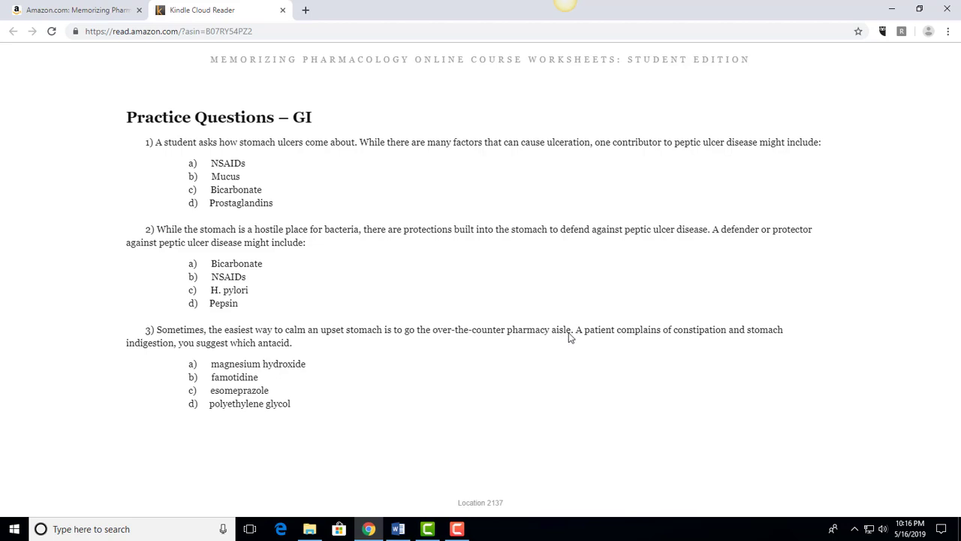
{"action": "mouse_move", "coordinate": [188, 346]}
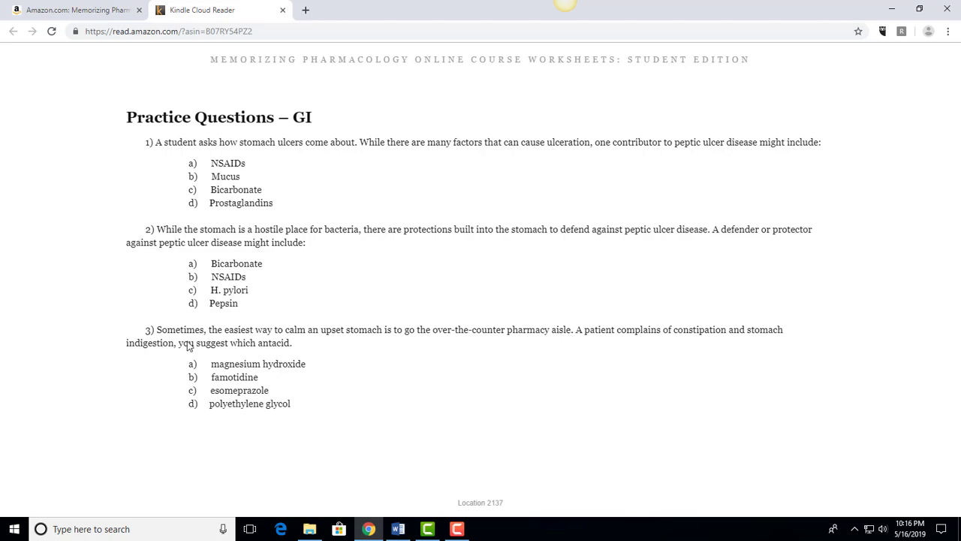
{"action": "mouse_move", "coordinate": [257, 349]}
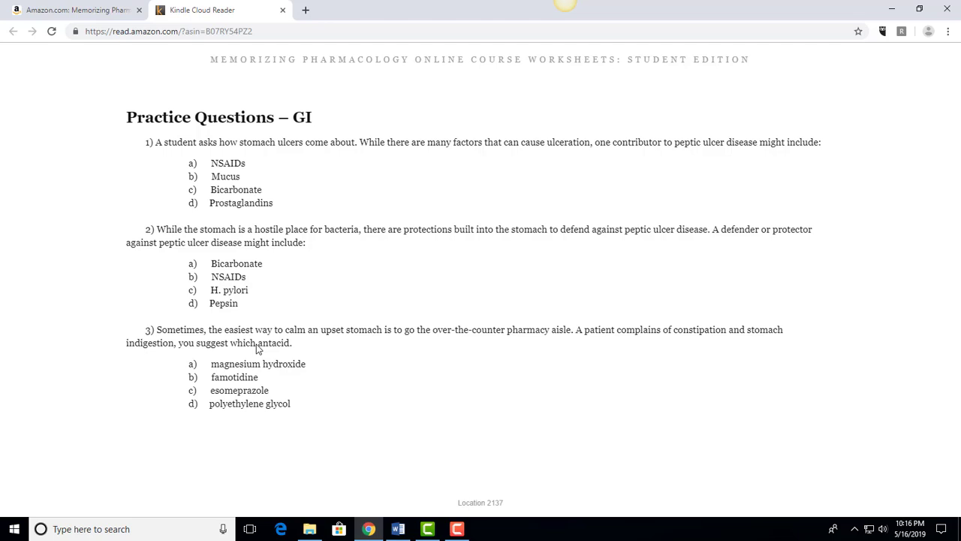
{"action": "mouse_move", "coordinate": [247, 370]}
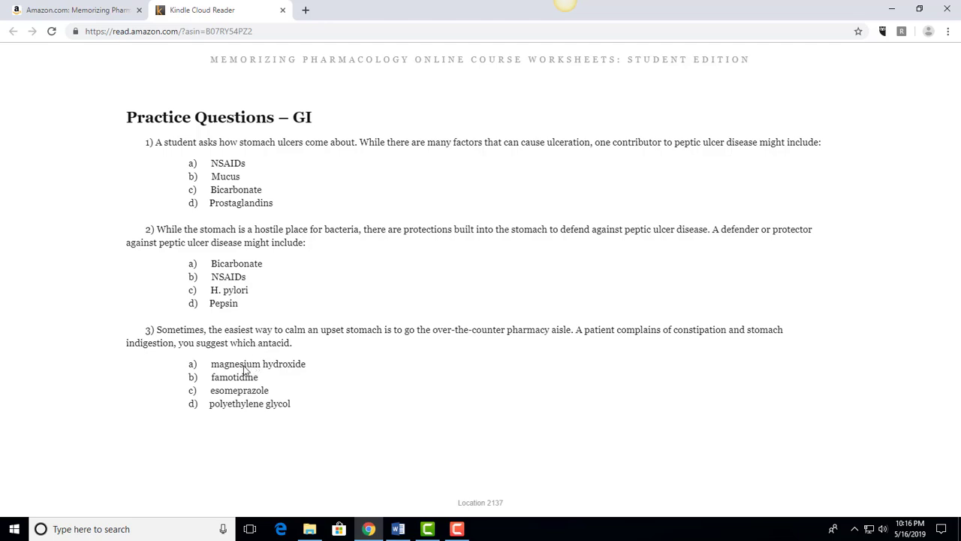
{"action": "mouse_move", "coordinate": [292, 368]}
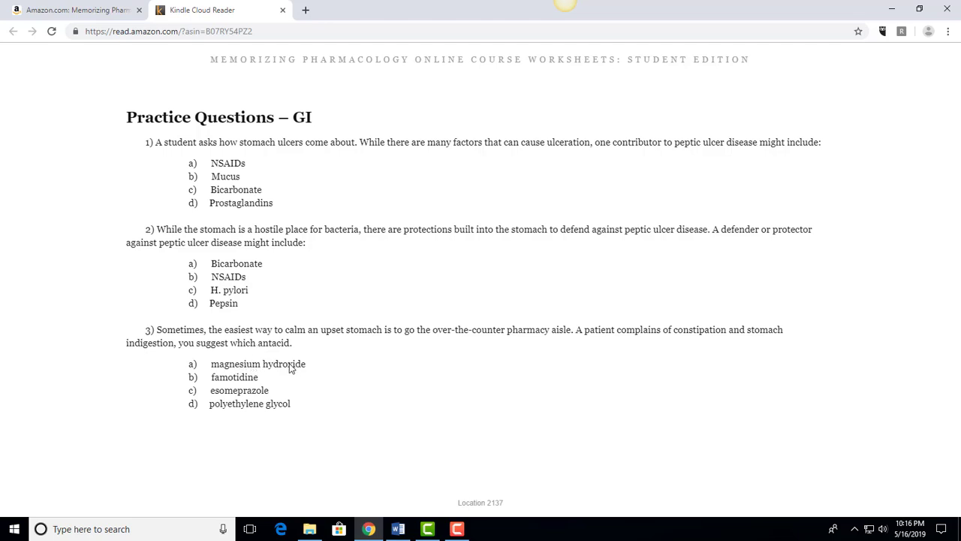
{"action": "mouse_move", "coordinate": [629, 351]}
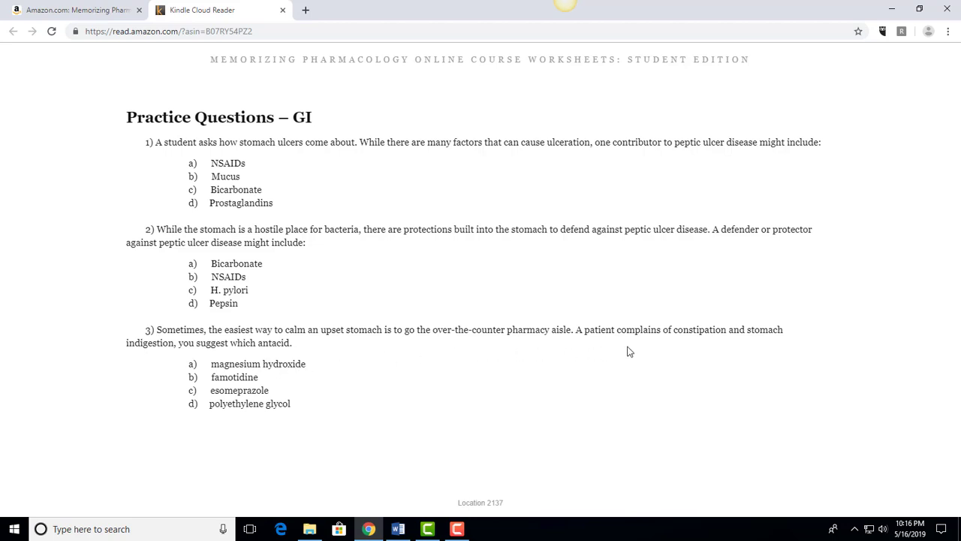
{"action": "mouse_move", "coordinate": [459, 339]}
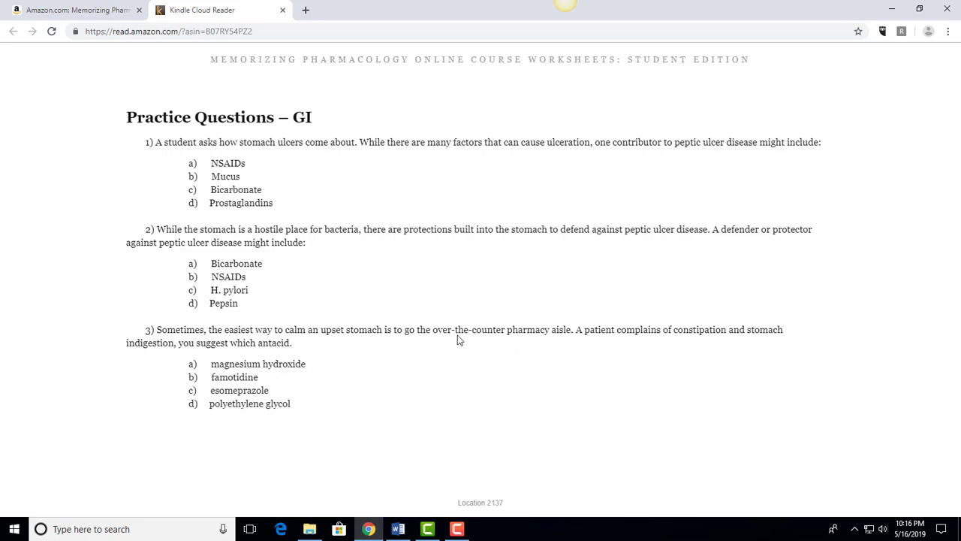
{"action": "mouse_move", "coordinate": [255, 366]}
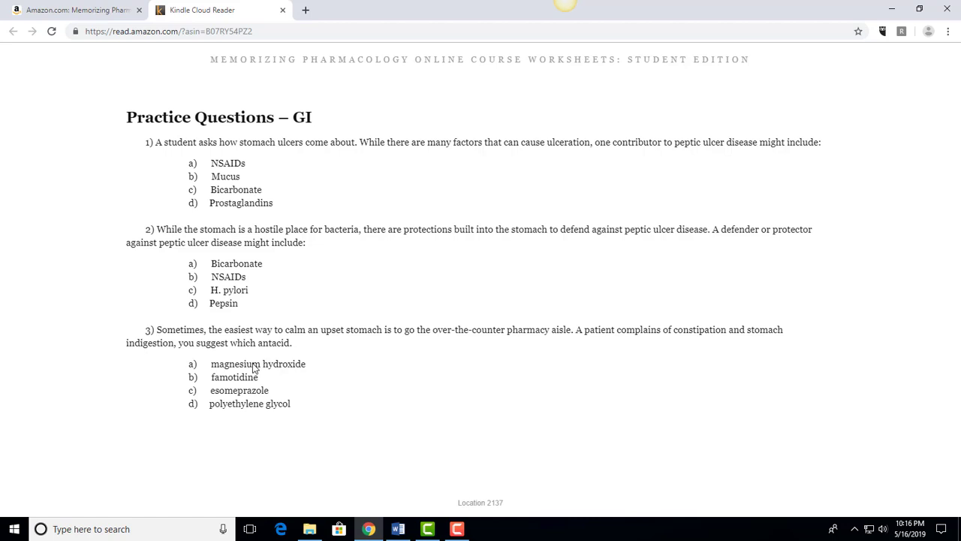
{"action": "mouse_move", "coordinate": [295, 375]}
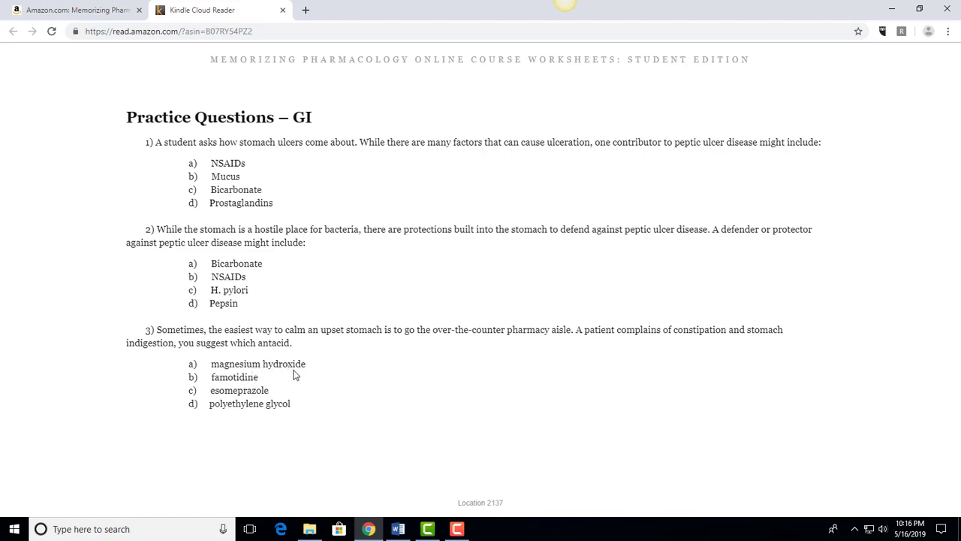
{"action": "mouse_move", "coordinate": [704, 336]}
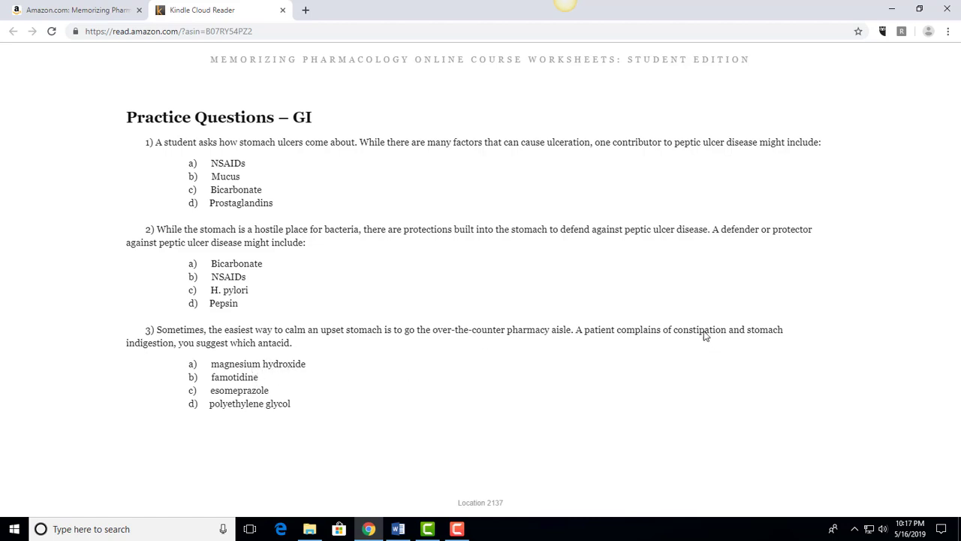
{"action": "mouse_move", "coordinate": [281, 372]}
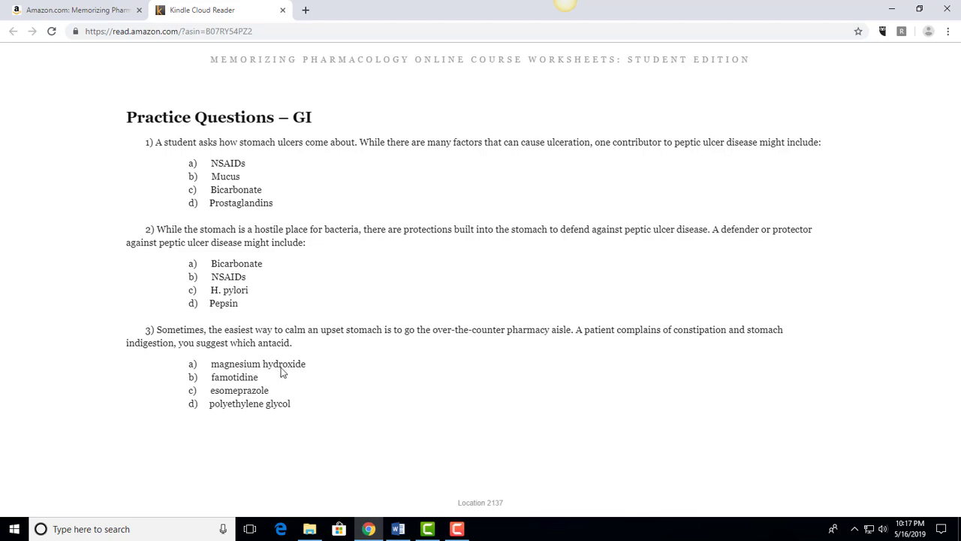
{"action": "mouse_move", "coordinate": [264, 379]}
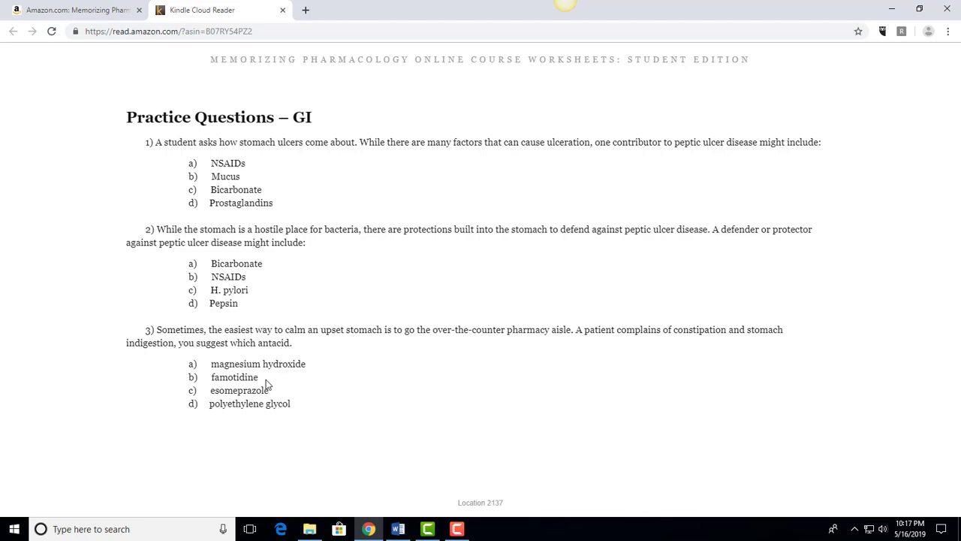
{"action": "mouse_move", "coordinate": [274, 396]}
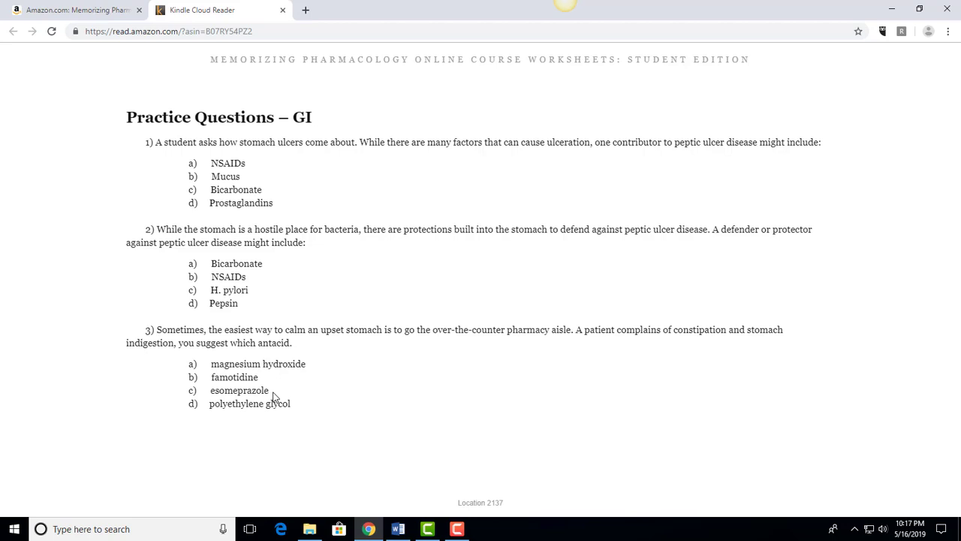
{"action": "mouse_move", "coordinate": [277, 411]}
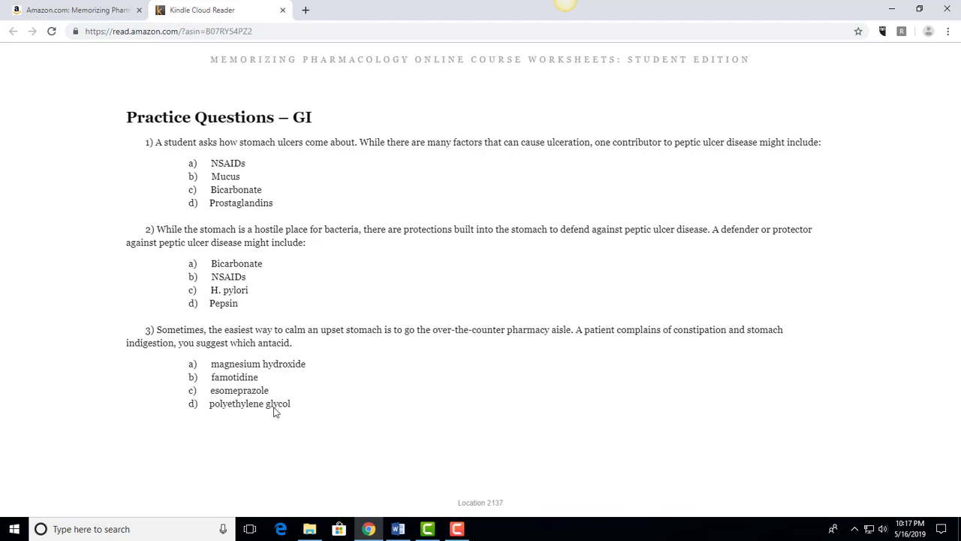
{"action": "mouse_move", "coordinate": [672, 341]}
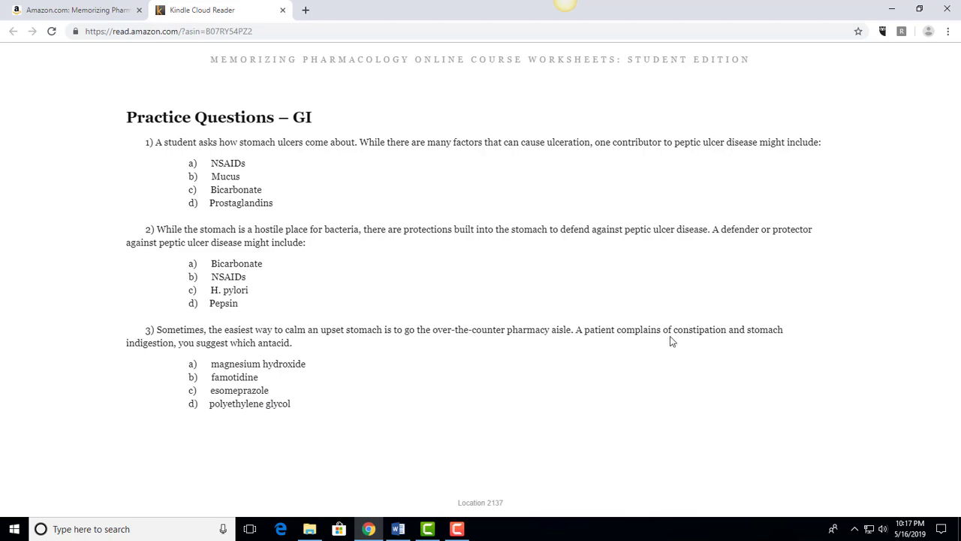
{"action": "mouse_move", "coordinate": [760, 332]}
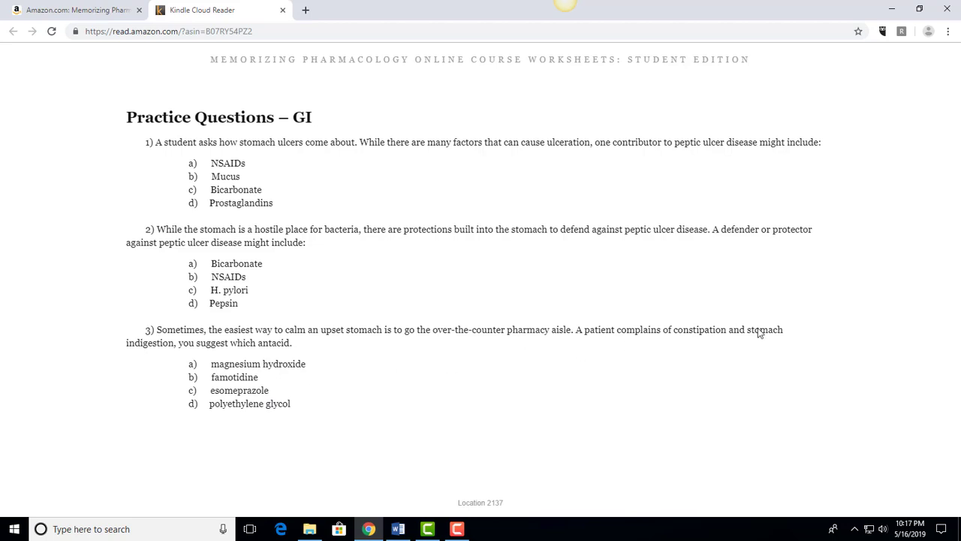
{"action": "mouse_move", "coordinate": [162, 353]}
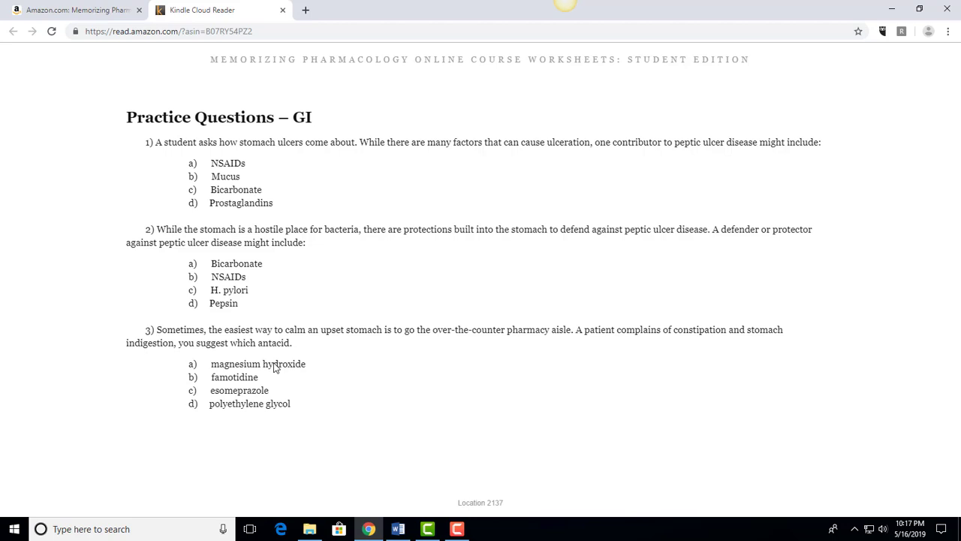
{"action": "mouse_move", "coordinate": [236, 374]}
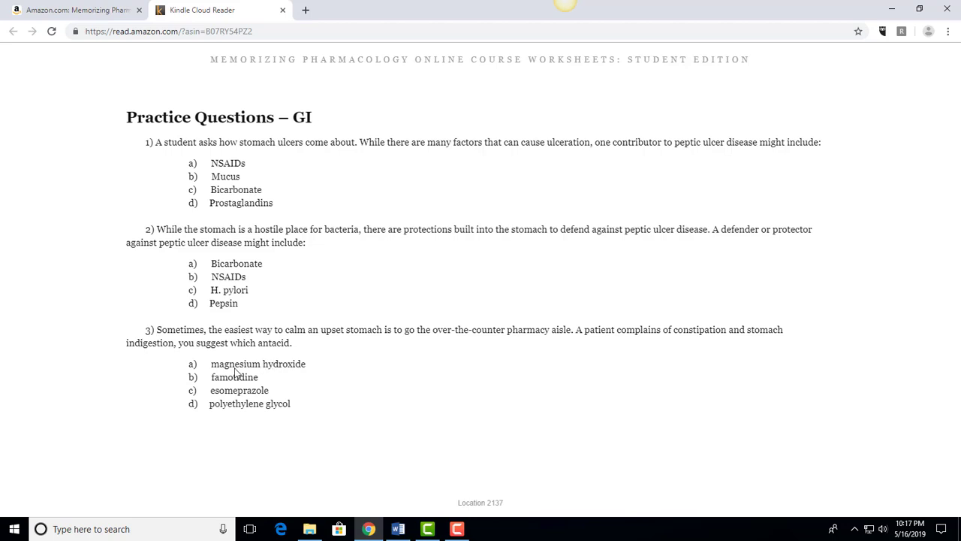
{"action": "mouse_move", "coordinate": [279, 351]}
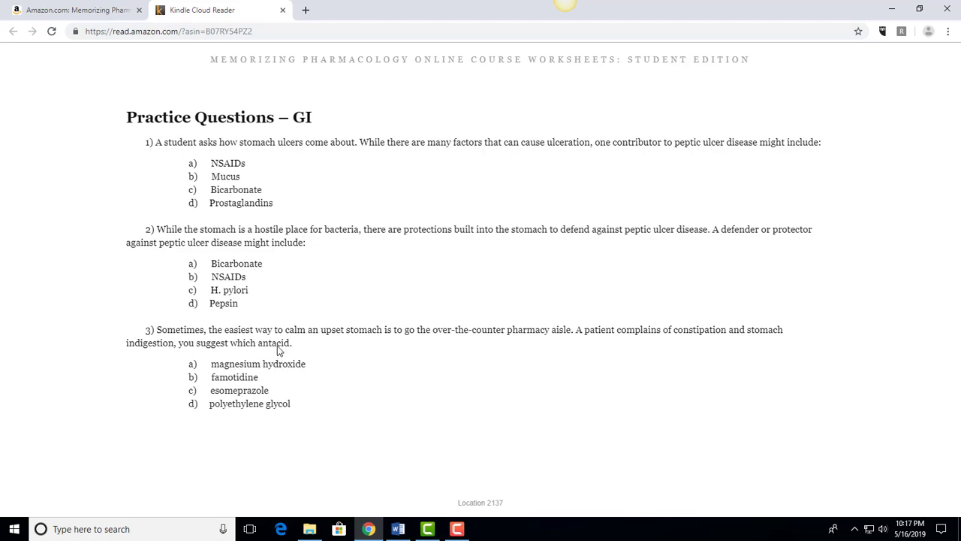
{"action": "mouse_move", "coordinate": [700, 337]}
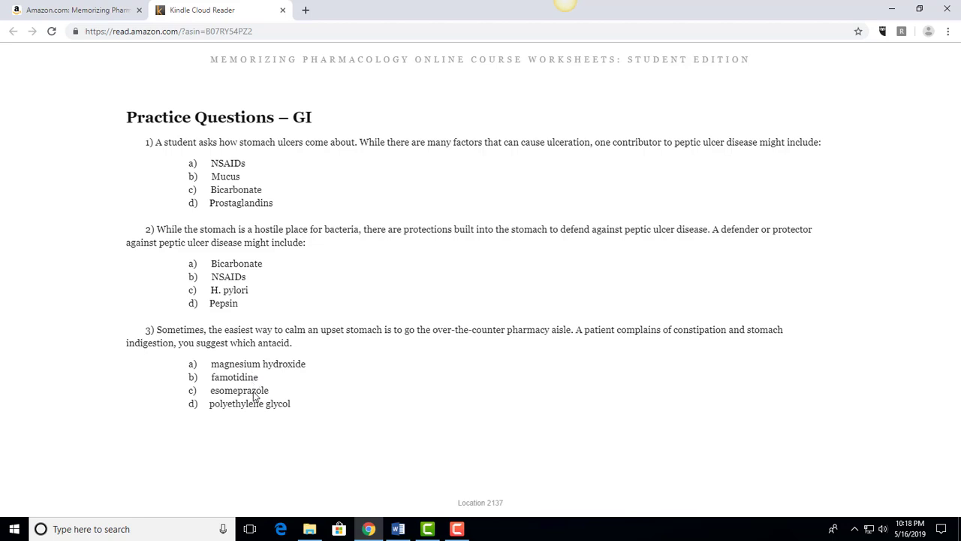
{"action": "mouse_move", "coordinate": [284, 409]}
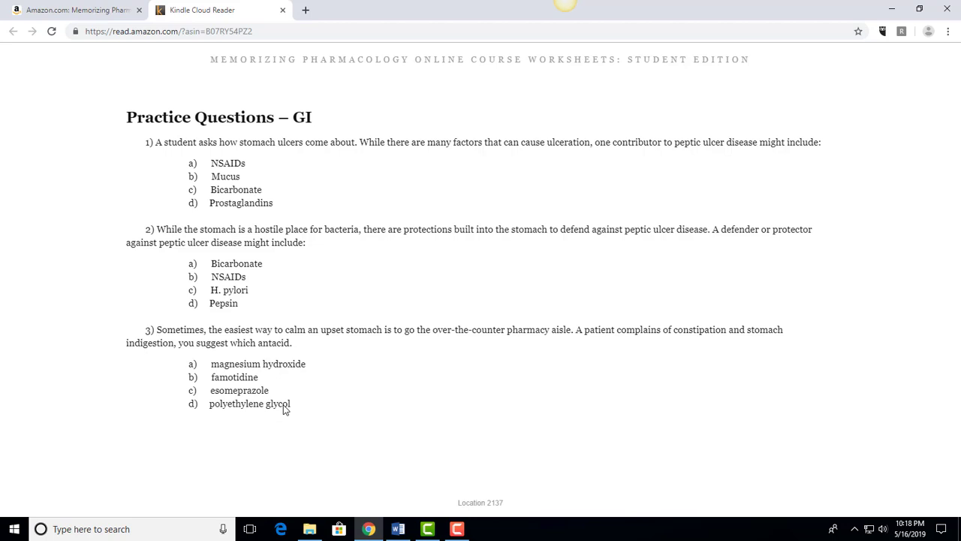
{"action": "mouse_move", "coordinate": [277, 366]}
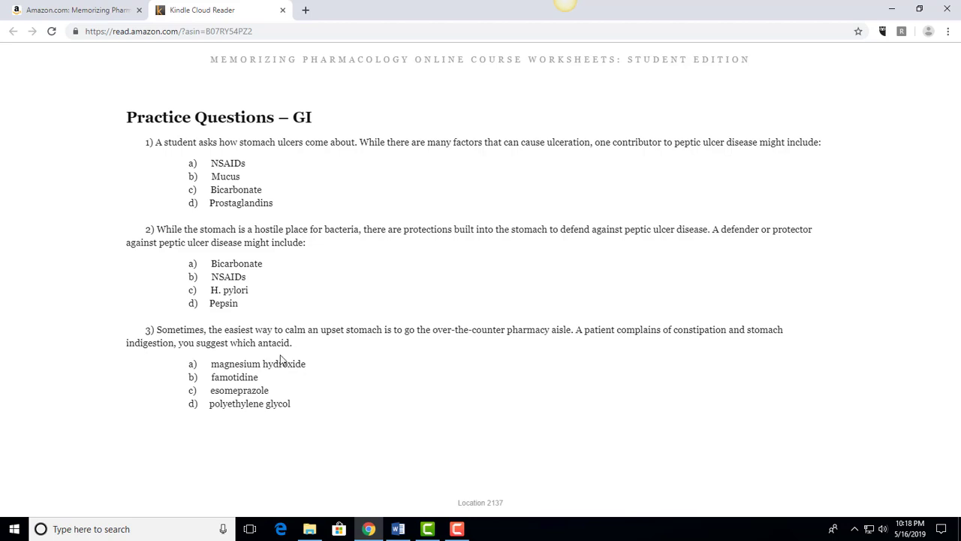
{"action": "mouse_move", "coordinate": [292, 343]}
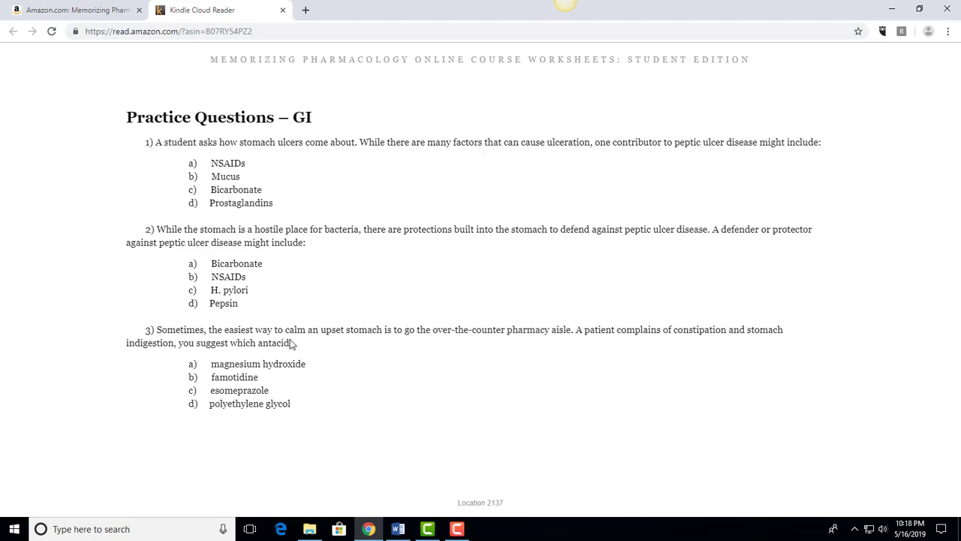